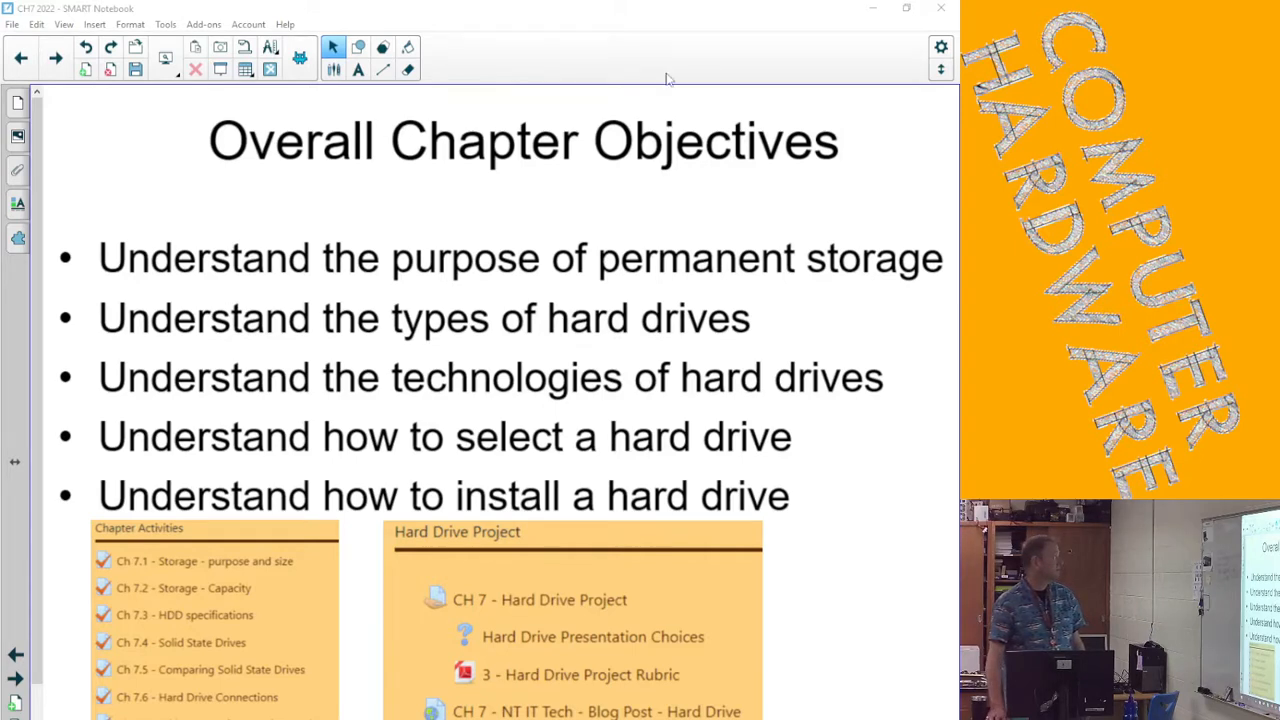
Step: Advance past the Hard Drive Blog Post page to the Hard Drive Project activity list
click(56, 57)
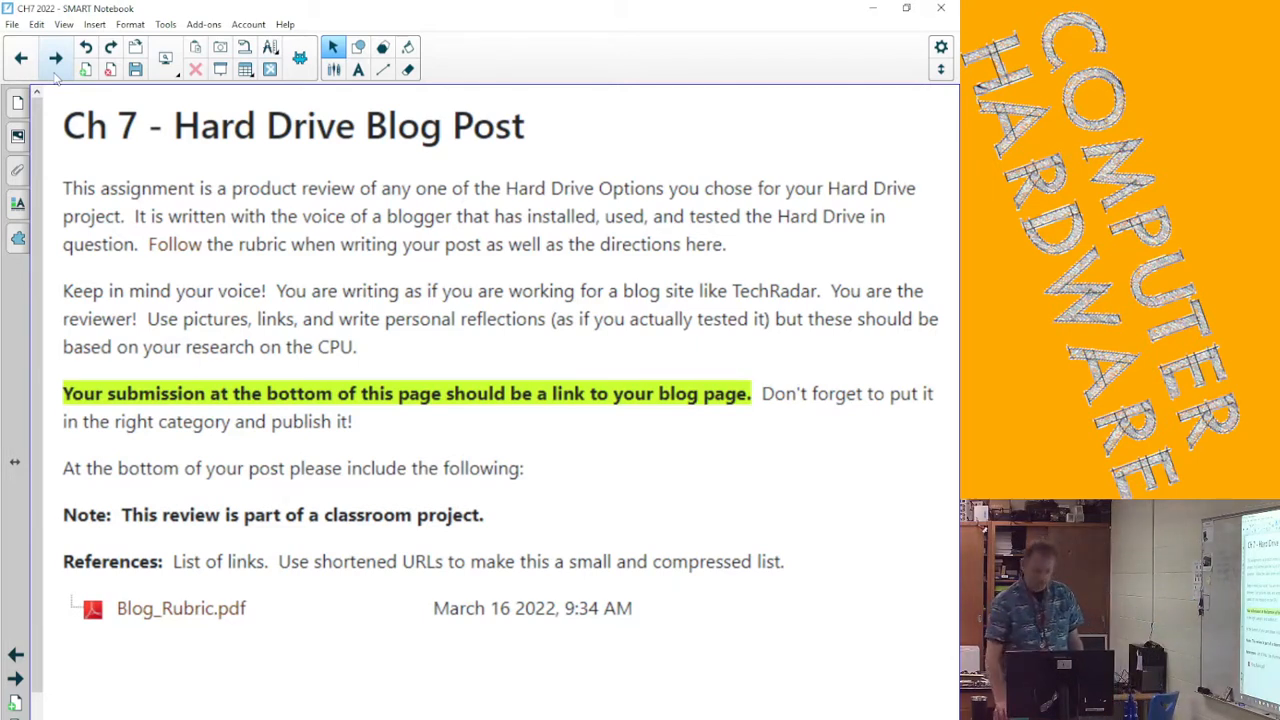
mouse_move(56, 58)
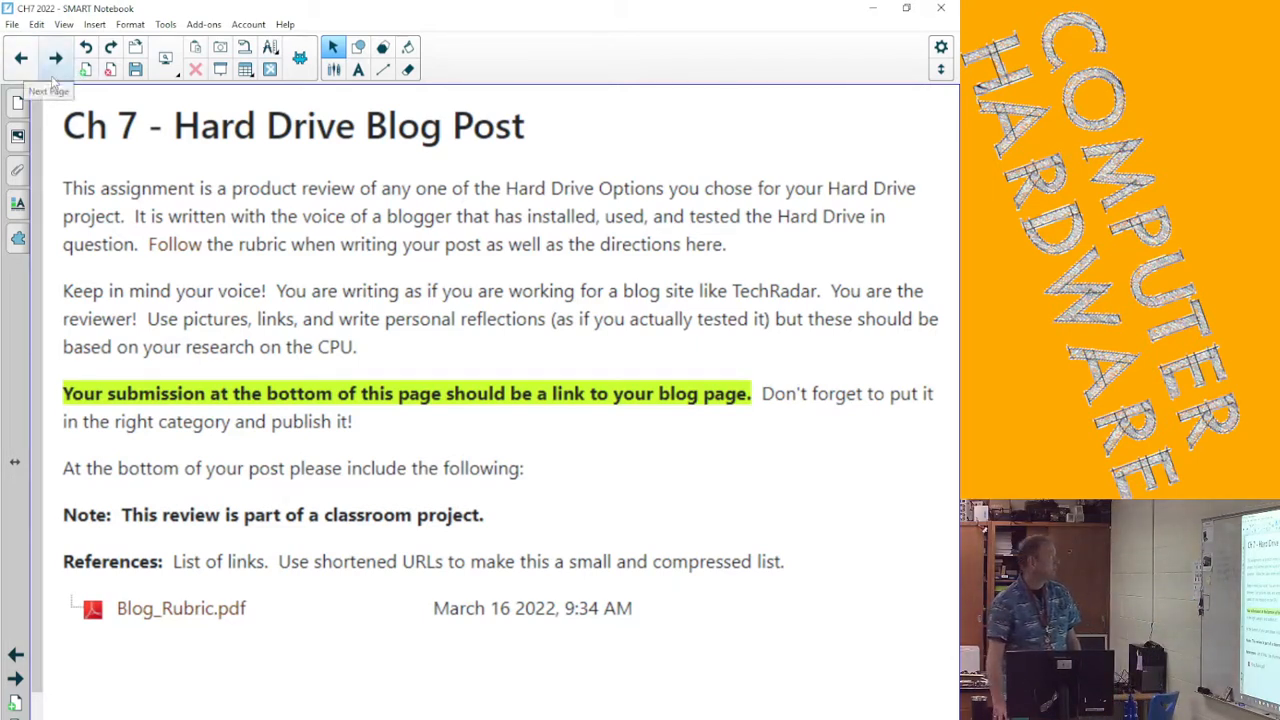
click(22, 57)
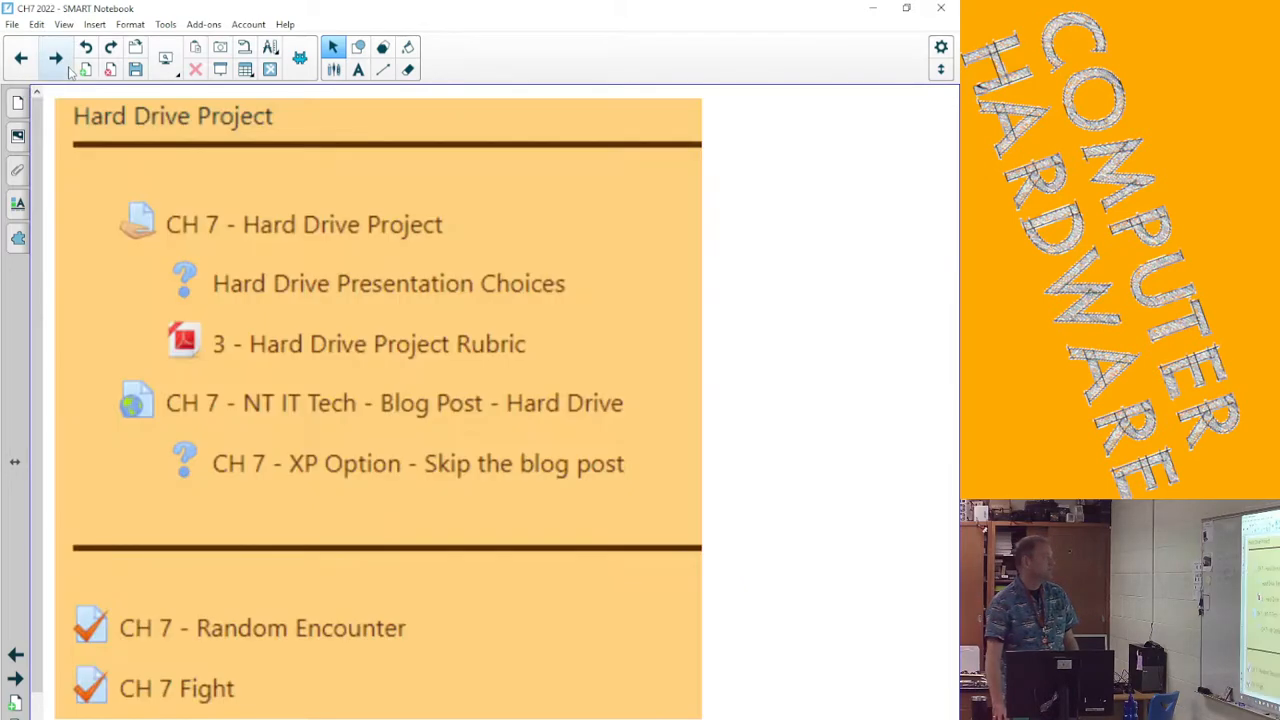